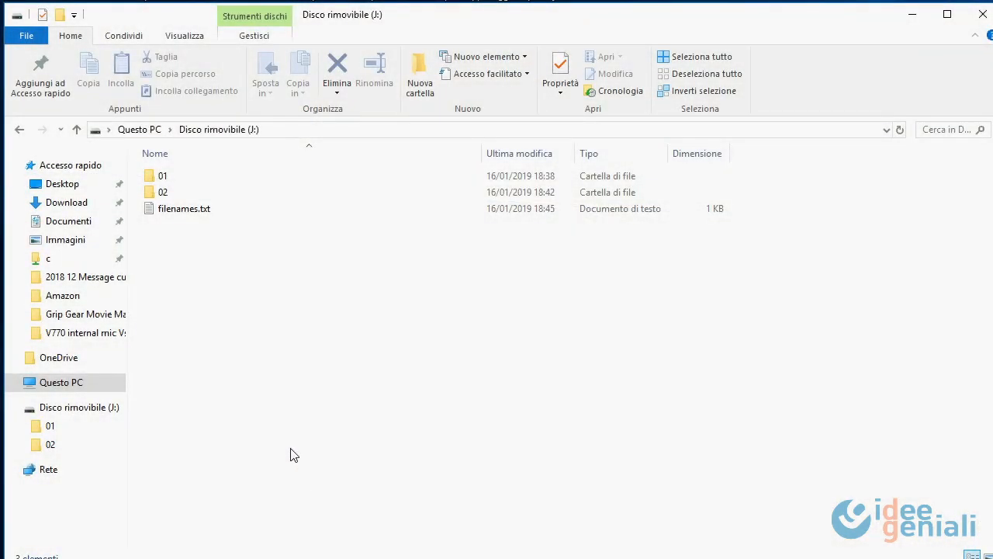
# Step: Open filenames.txt on the removable drive
pyautogui.click(162, 192)
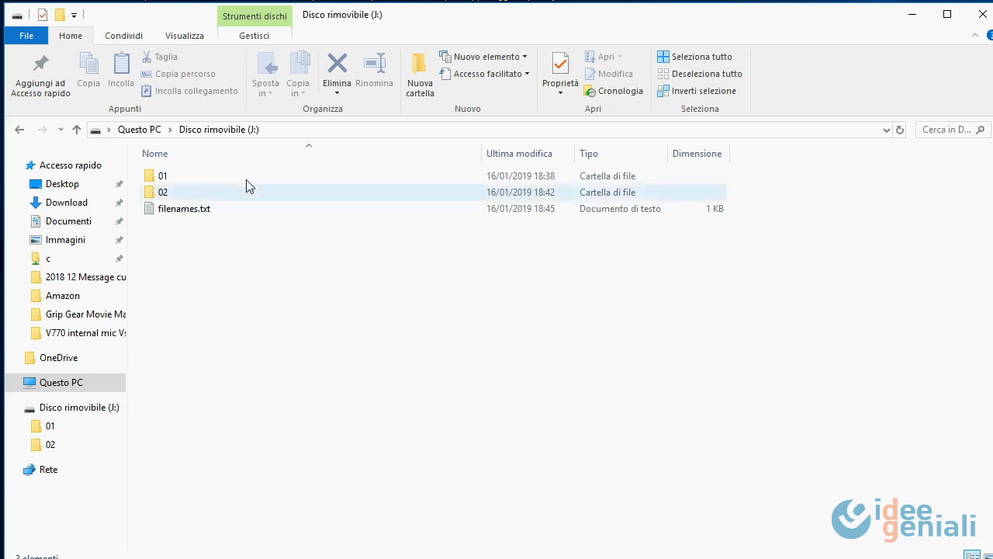
pyautogui.click(163, 175)
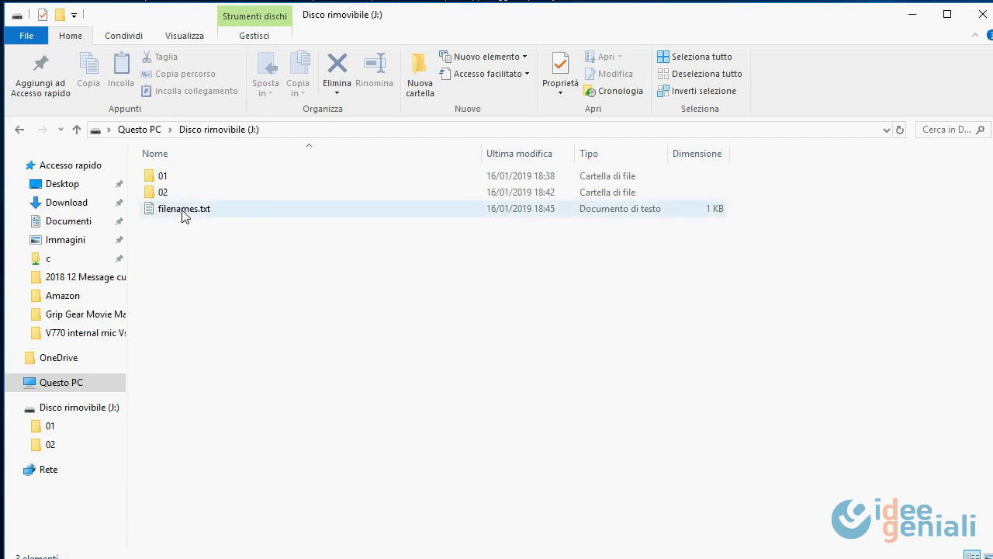
pyautogui.doubleClick(184, 208)
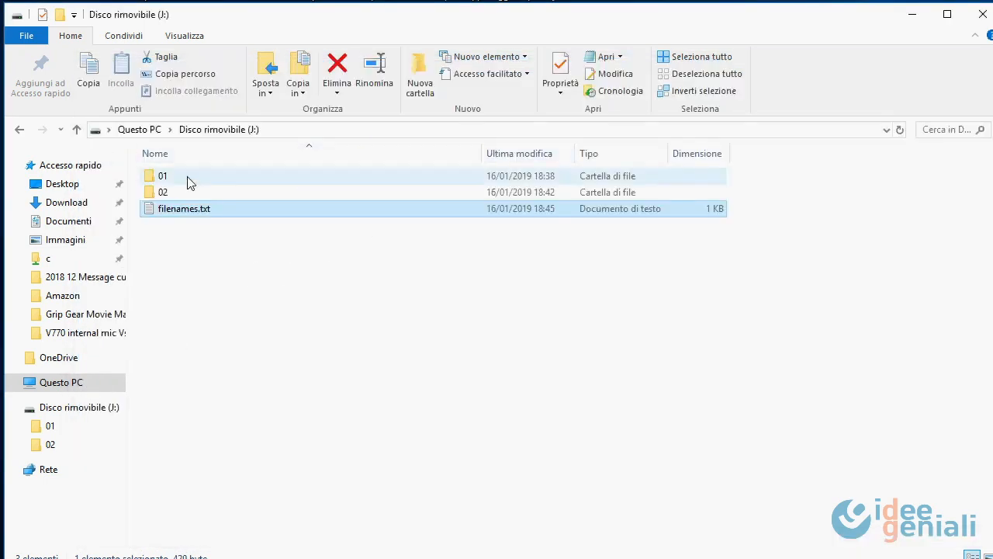
# Step: Open folders 01 and 02 to inspect their numbered MP3 files
pyautogui.doubleClick(163, 176)
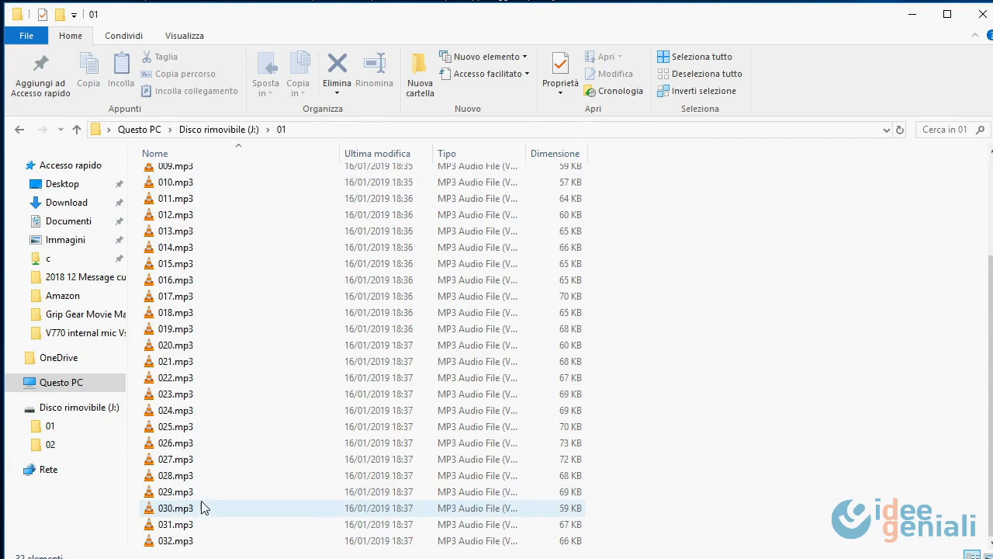
pyautogui.moveTo(193, 279)
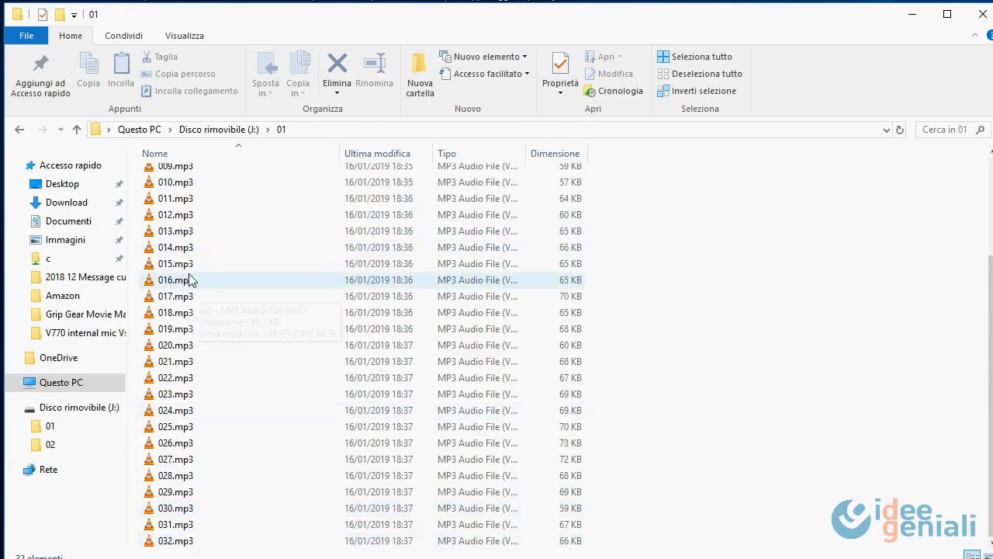
pyautogui.moveTo(235, 502)
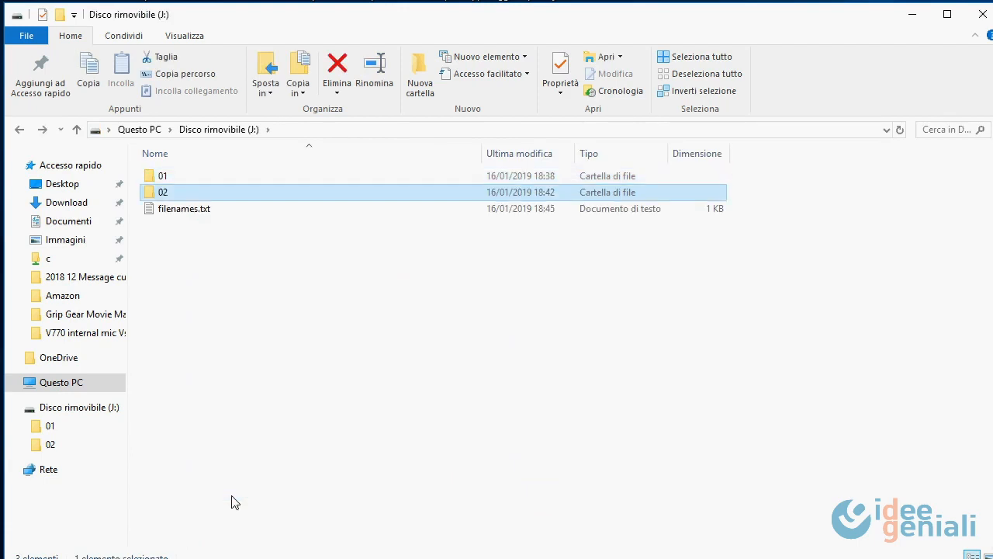
pyautogui.doubleClick(162, 191)
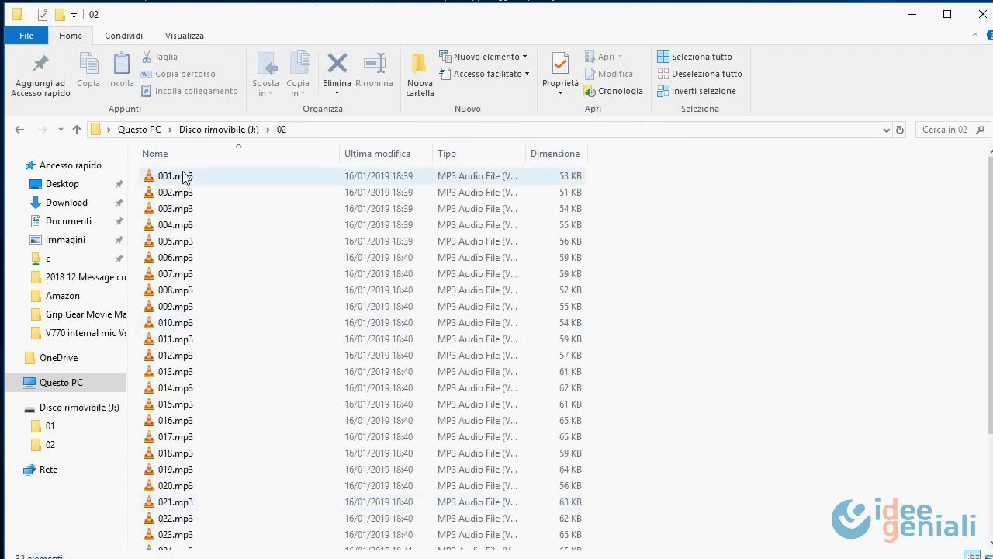
pyautogui.scroll(-3)
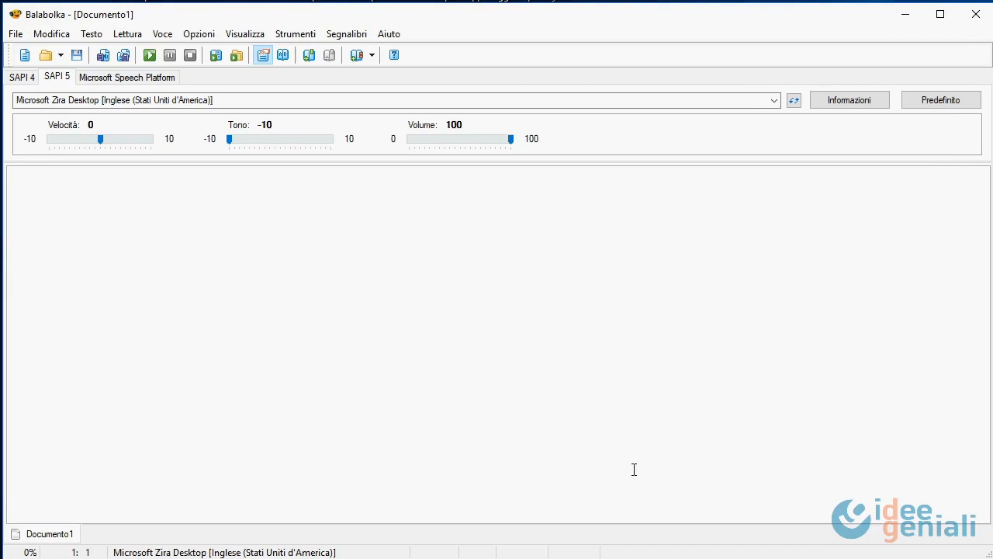
pyautogui.moveTo(460, 385)
pyautogui.write('1')
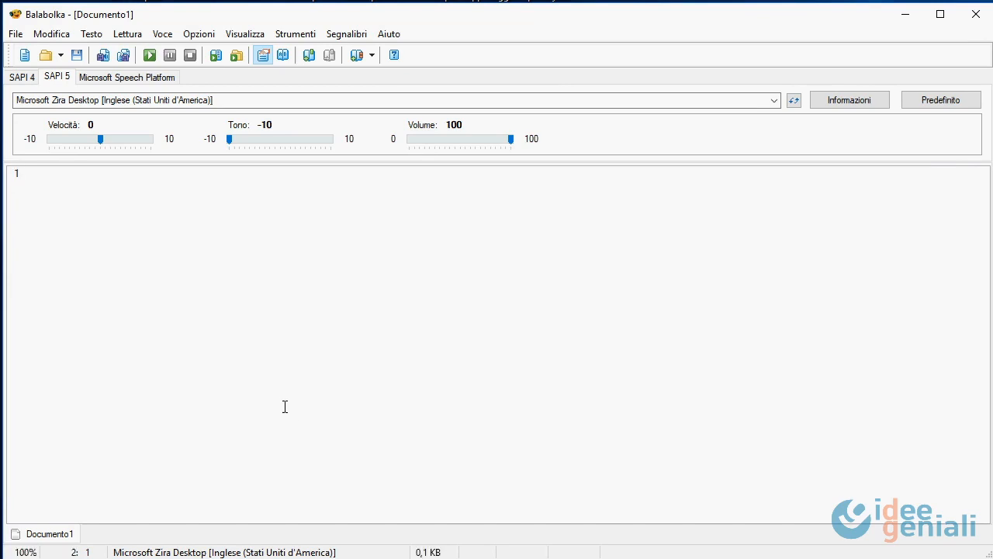
# Step: Type 'you pressed key 1' into the Balabolka document
pyautogui.write('y')
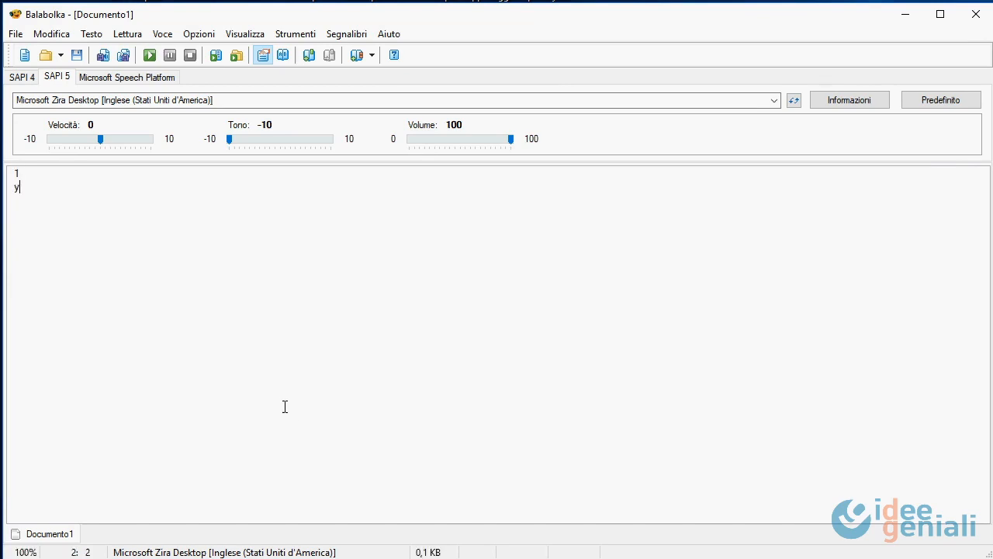
pyautogui.write('ou pressed key')
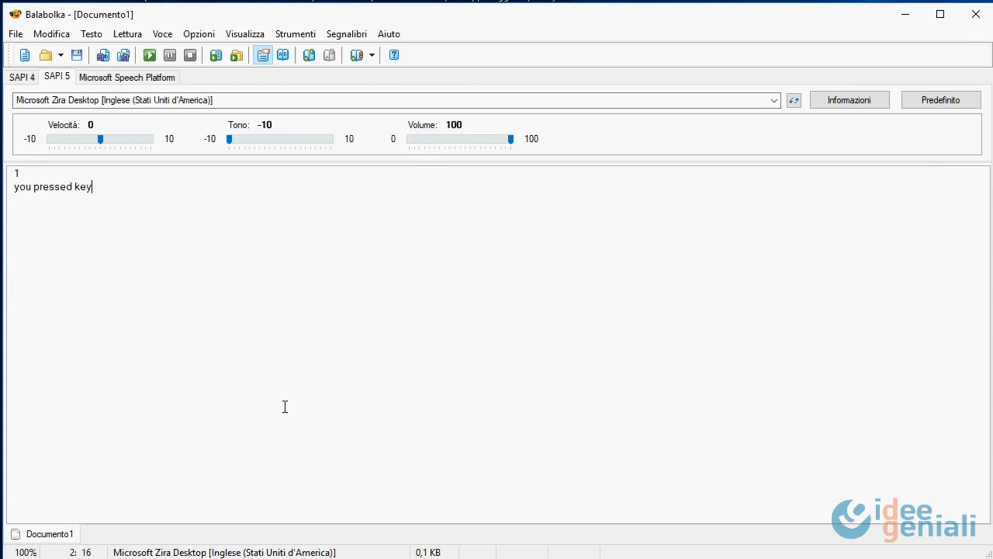
pyautogui.write('1')
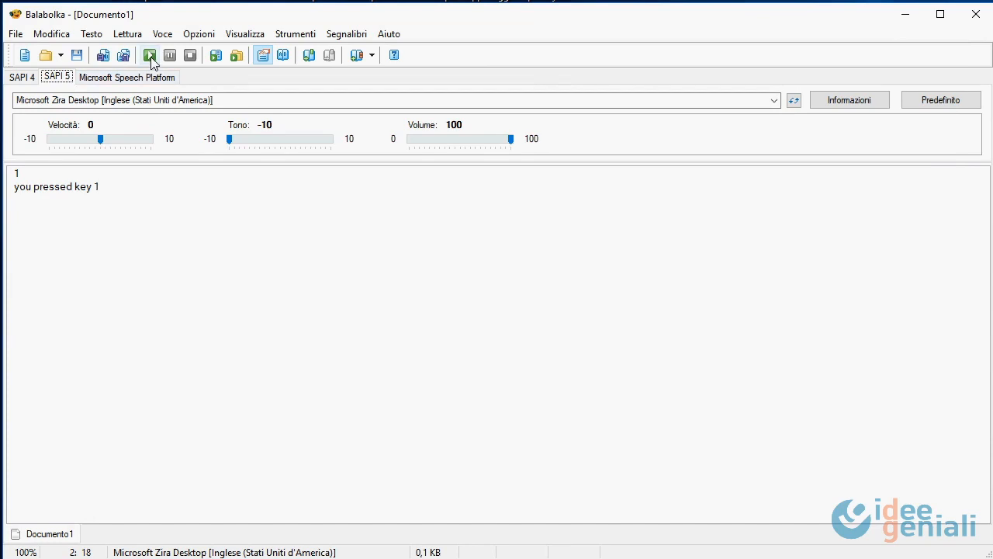
# Step: Play the typed text aloud to preview the speech
pyautogui.click(149, 55)
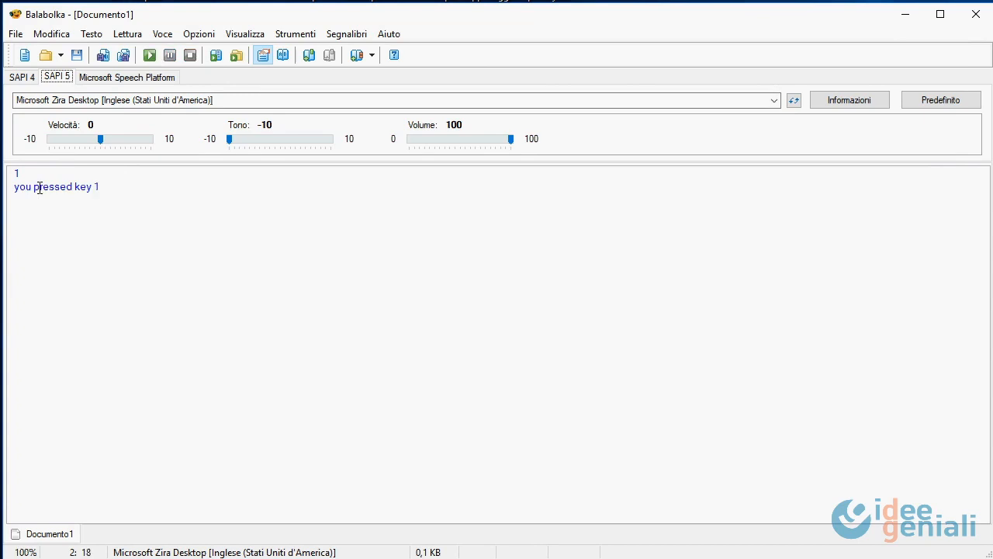
pyautogui.click(149, 55)
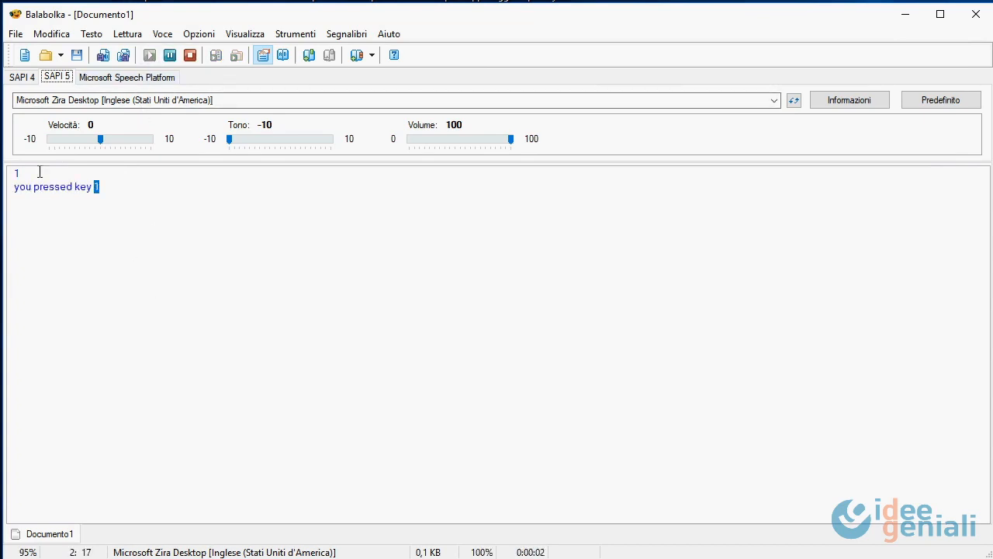
pyautogui.click(14, 33)
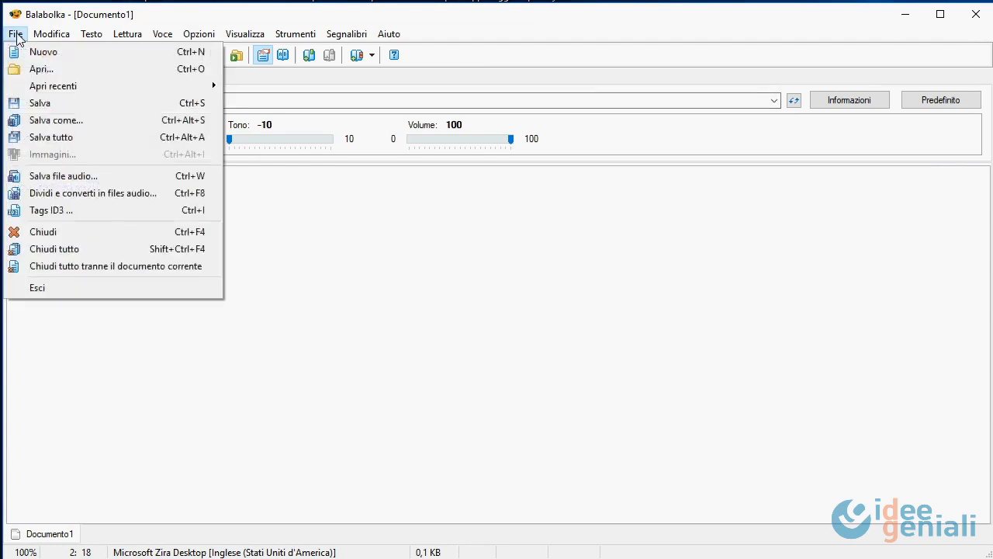
pyautogui.moveTo(64, 175)
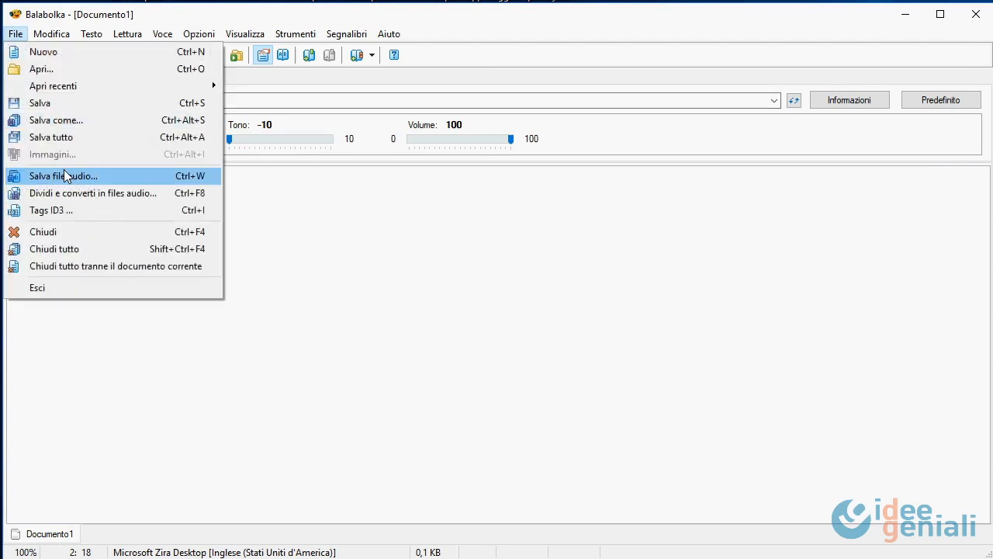
# Step: Save the speech as 1.mp3 and 32.mp3 via Salva file audio, editing the key number between saves
pyautogui.click(63, 176)
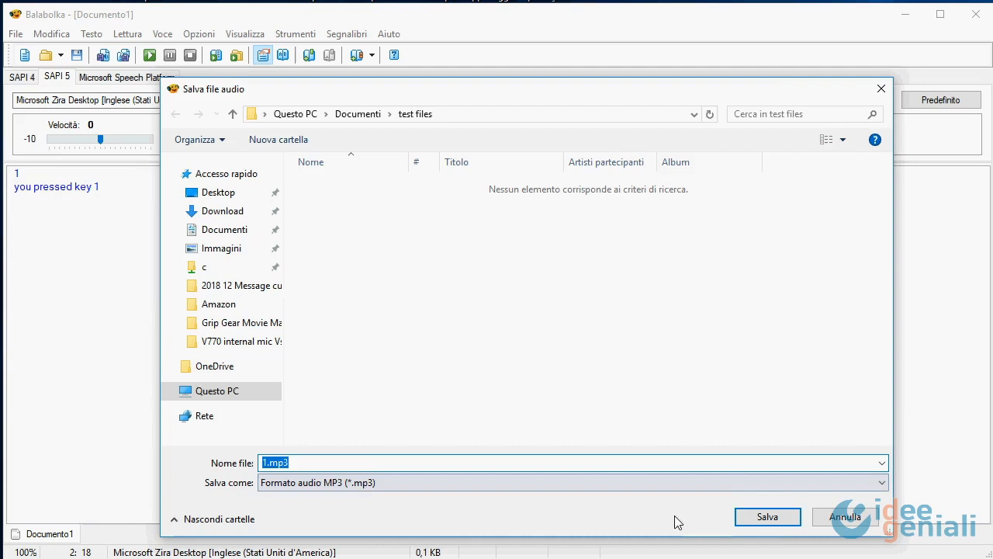
pyautogui.click(845, 517)
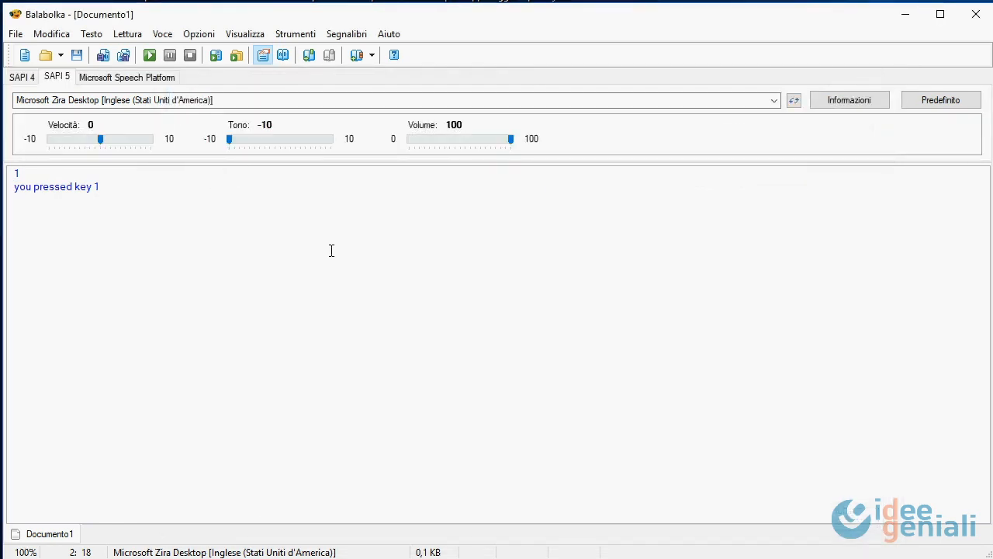
pyautogui.press('2')
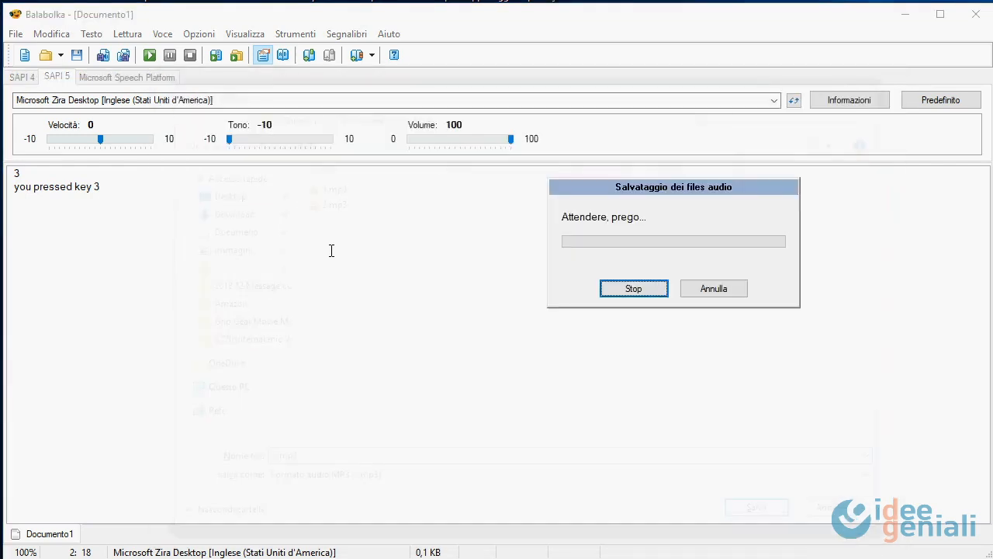
pyautogui.click(633, 288)
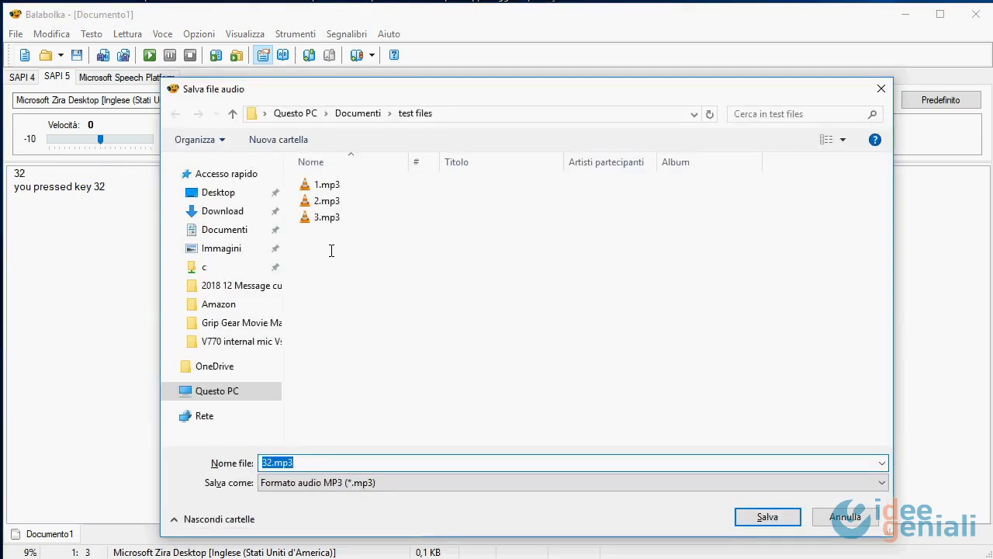
pyautogui.click(844, 516)
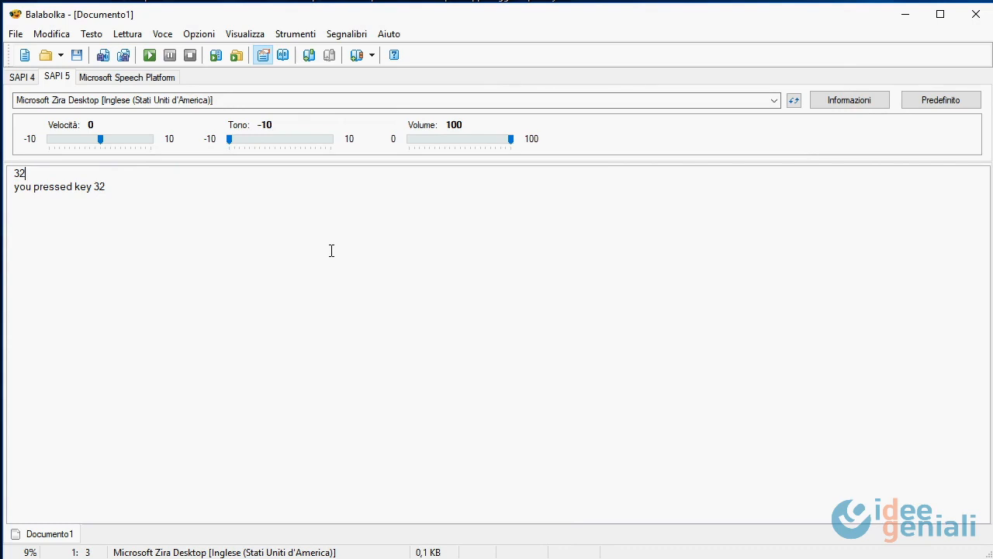
pyautogui.press('BackSpace')
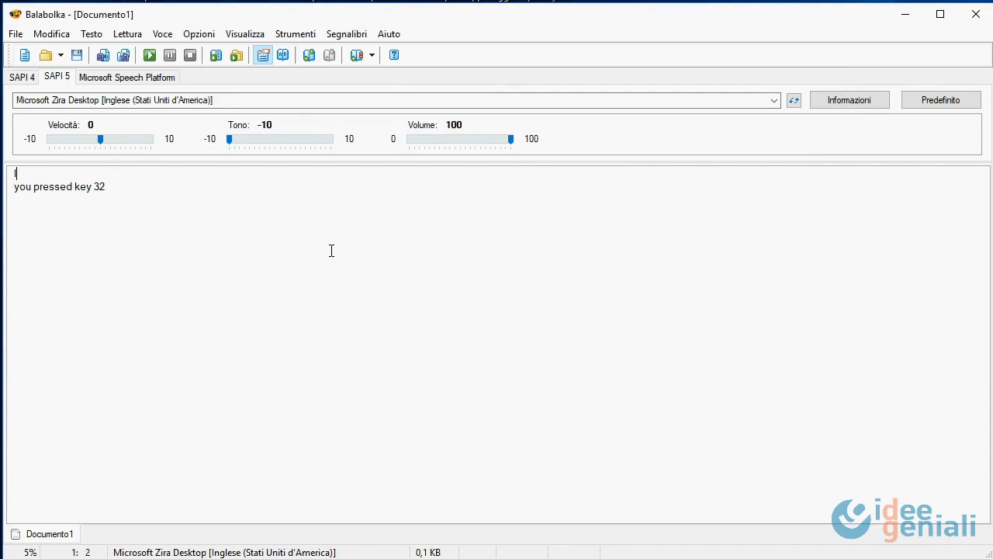
# Step: Enter 'long press on key 1', play it, and drag the Tono slider to pitch 2
pyautogui.write('1 long')
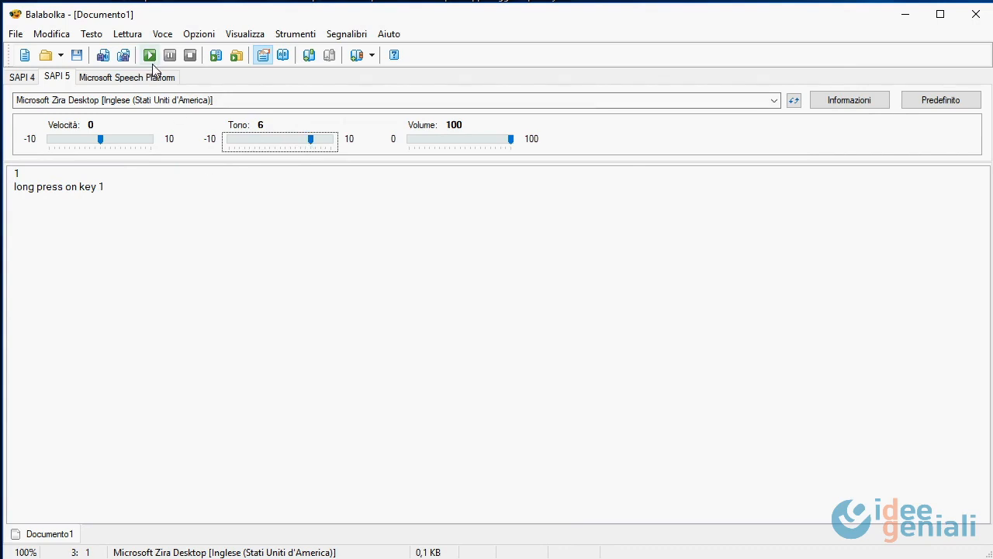
pyautogui.click(149, 56)
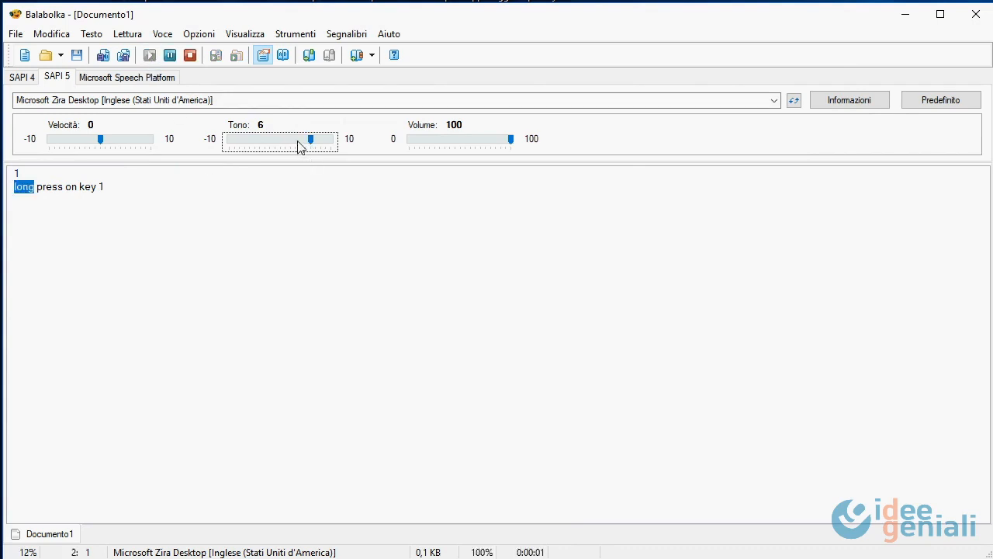
pyautogui.moveTo(310, 139); pyautogui.dragTo(291, 139)
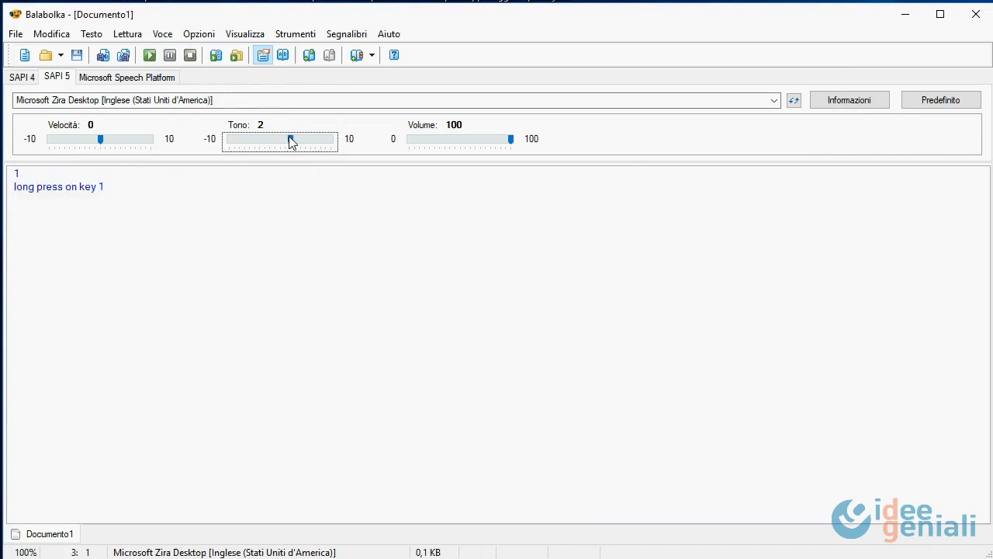
pyautogui.moveTo(290, 139); pyautogui.dragTo(280, 138)
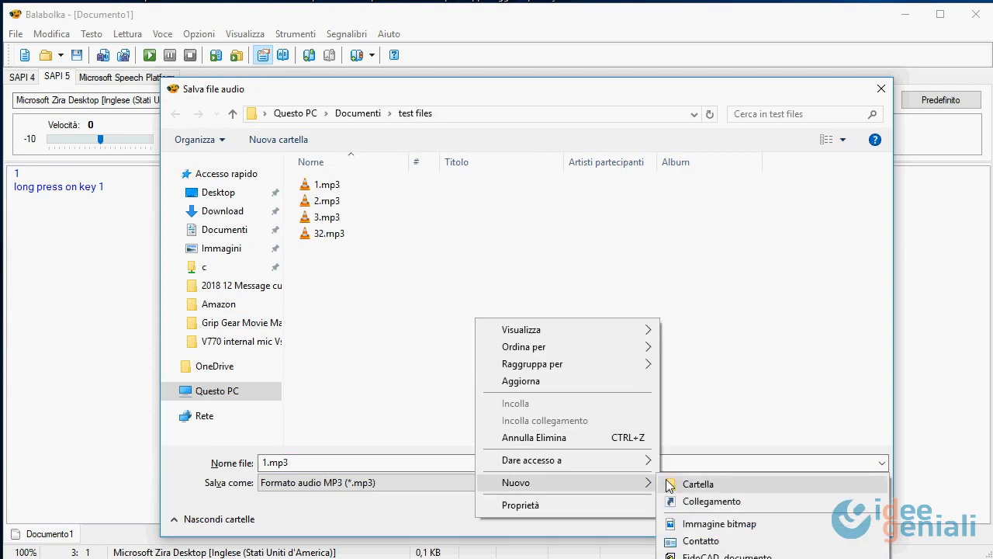
# Step: Create folder 2 in test files and save 'long press on key 2' there as 2.mp3
pyautogui.click(697, 484)
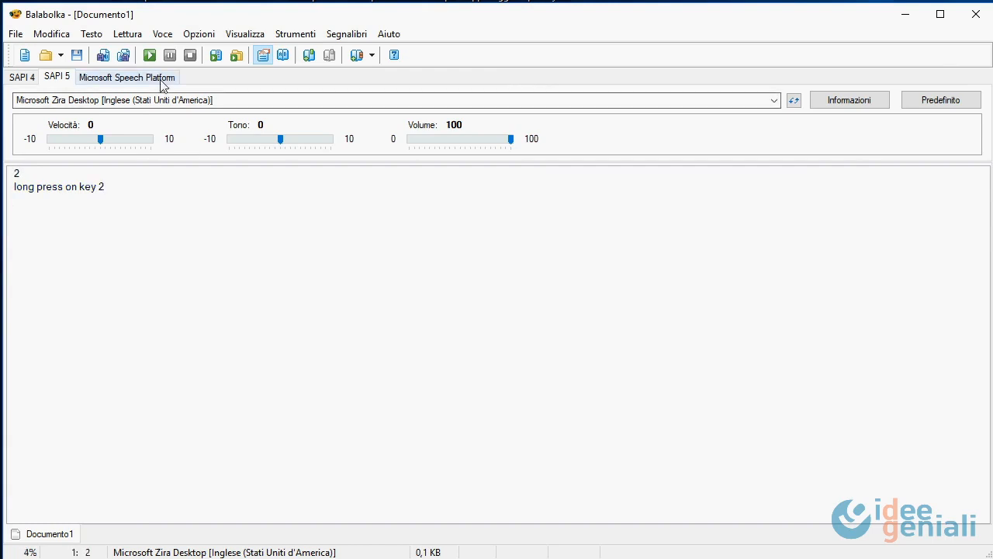
pyautogui.click(149, 54)
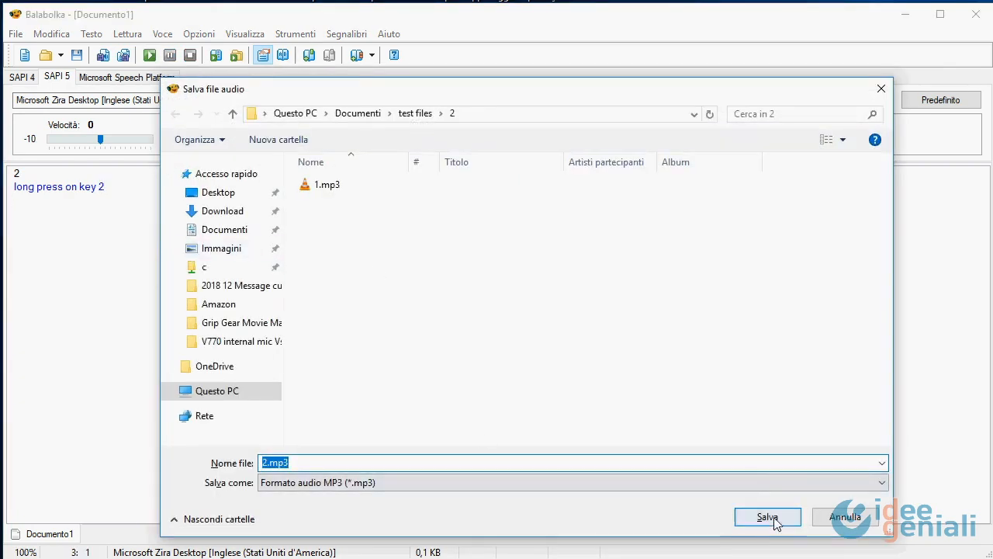
pyautogui.click(767, 517)
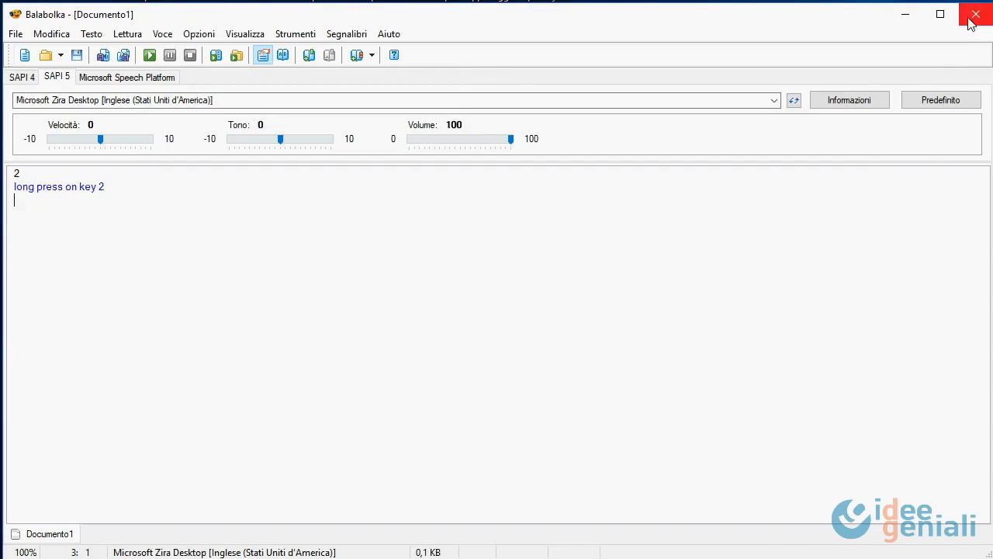